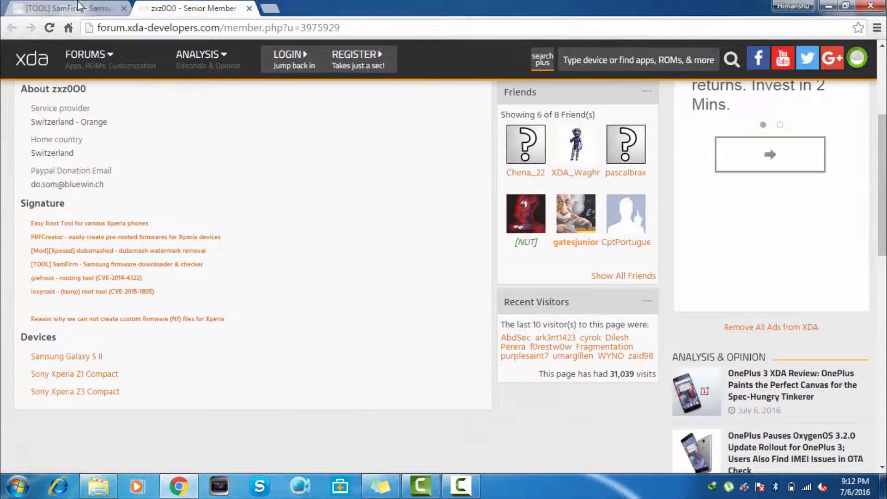
# Check the thread's Attached Files and cancel the SamFirm_v0.3.6.zip download
pyautogui.click(62, 8)
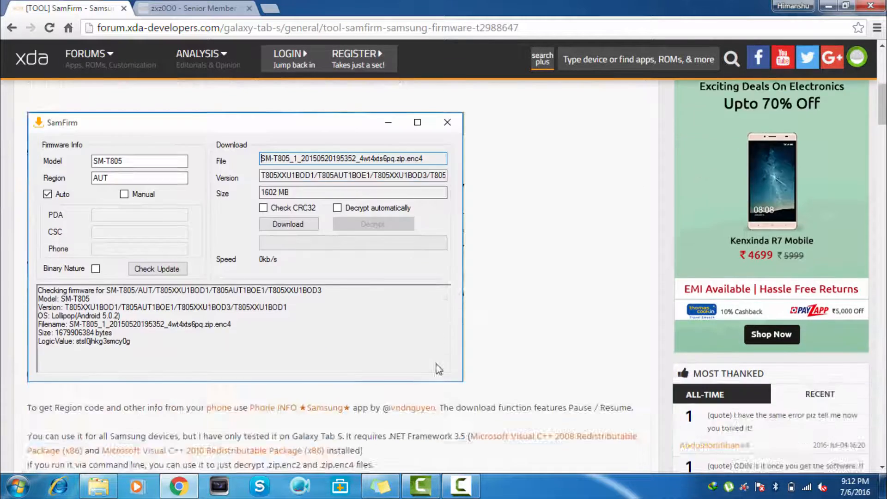
pyautogui.scroll(-3)
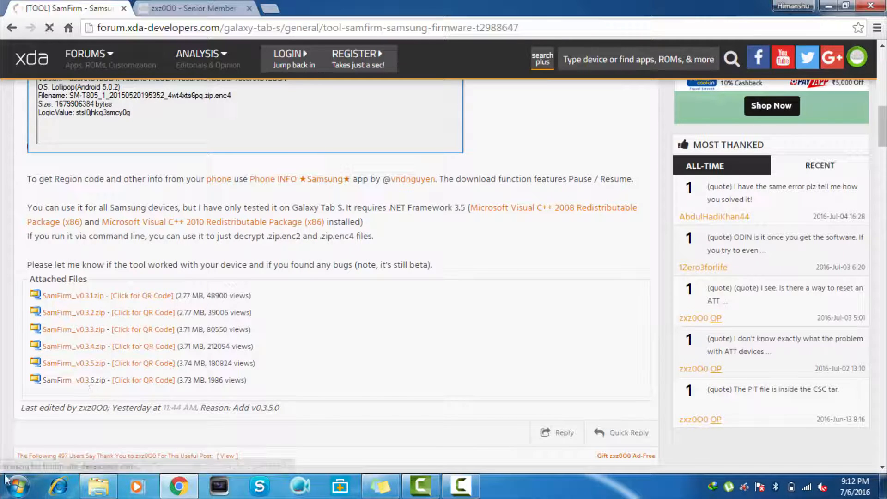
pyautogui.click(74, 380)
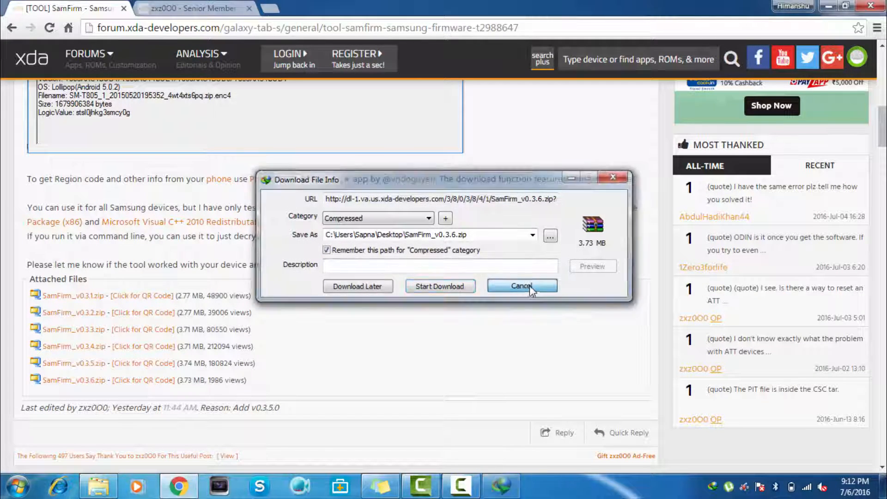
pyautogui.click(521, 285)
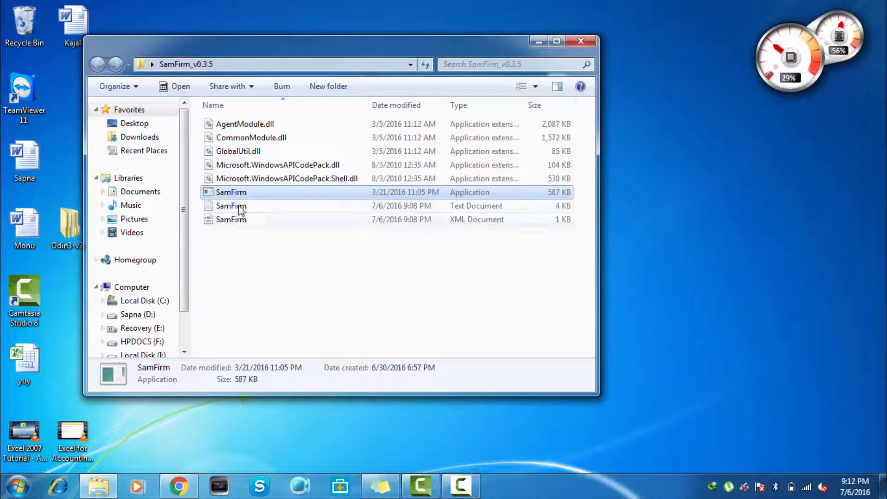
# Launch the SamFirm application from the SamFirm_v0.3.5 folder
pyautogui.doubleClick(231, 193)
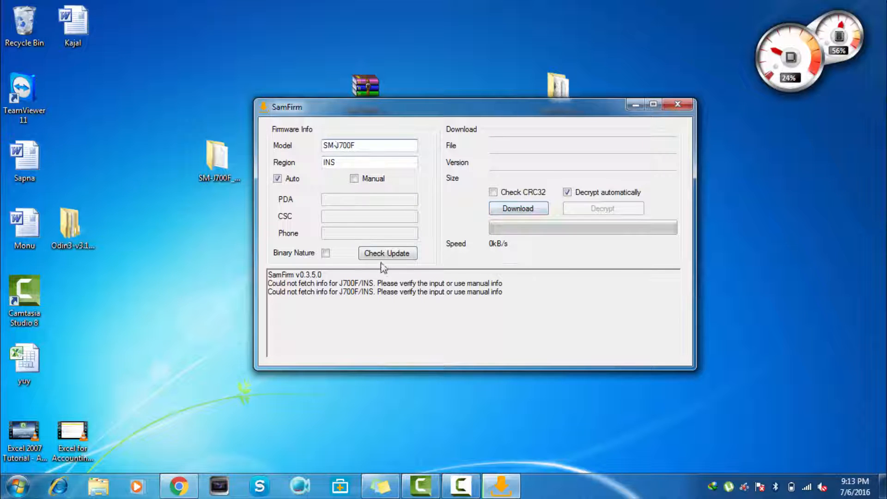
# Check Update for SM-J700F / INS, finding the 936 MB Android 5.1.1 package
pyautogui.click(387, 253)
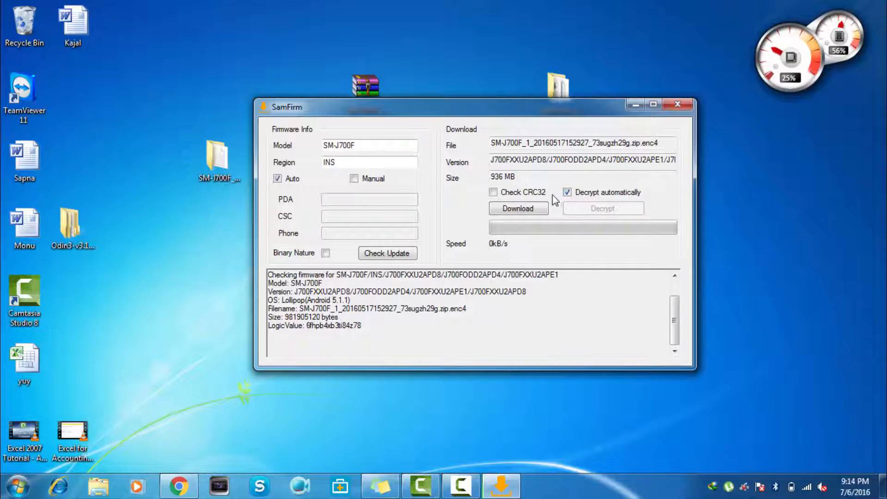
pyautogui.click(518, 208)
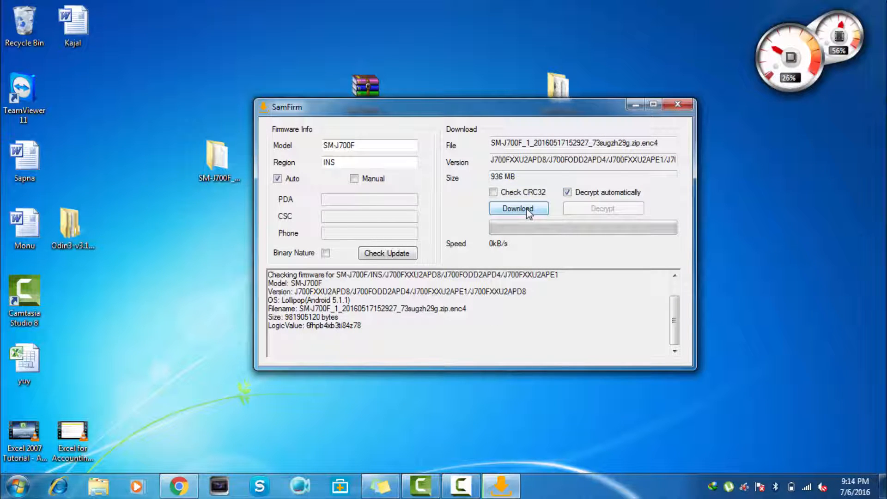
# Download and decrypt the SM-J700F firmware to the Desktop
pyautogui.click(518, 208)
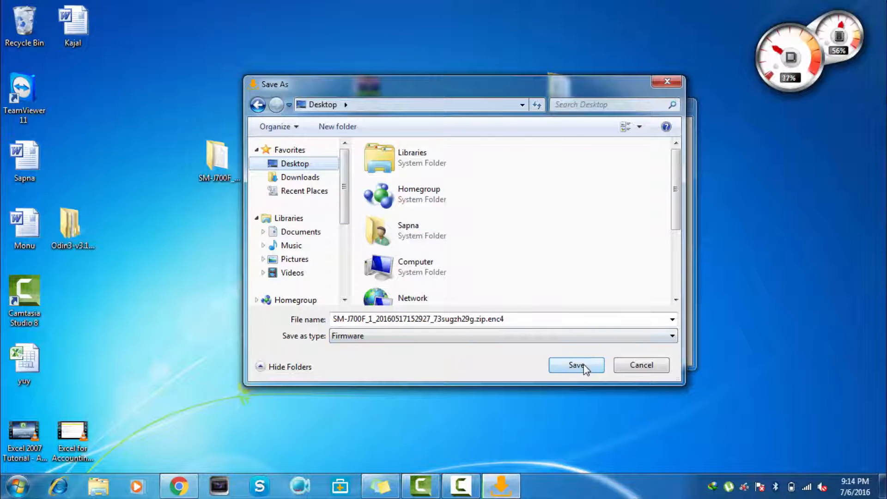
pyautogui.click(575, 366)
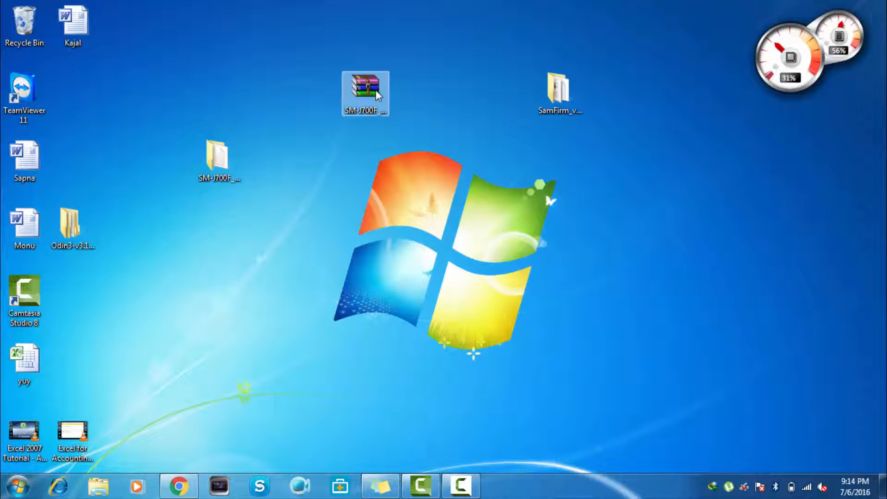
# Extract the downloaded zip and open the folder holding the MD5 flash file
pyautogui.rightClick(365, 94)
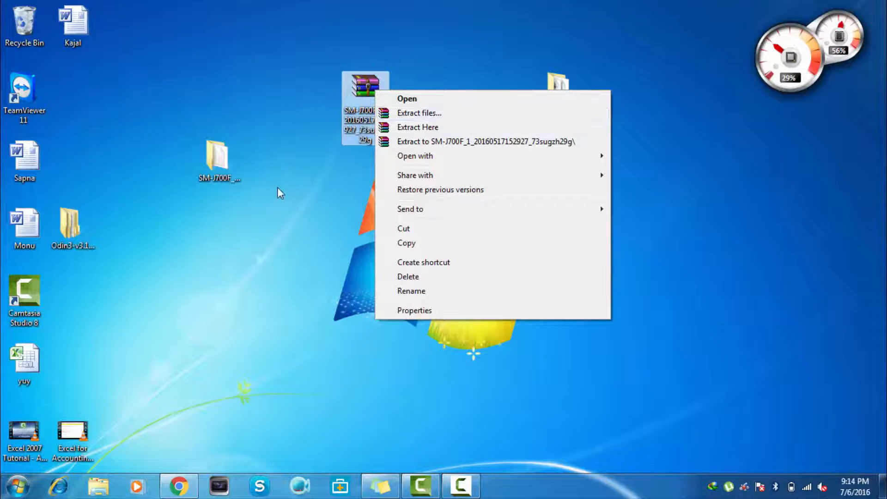
pyautogui.moveTo(226, 165)
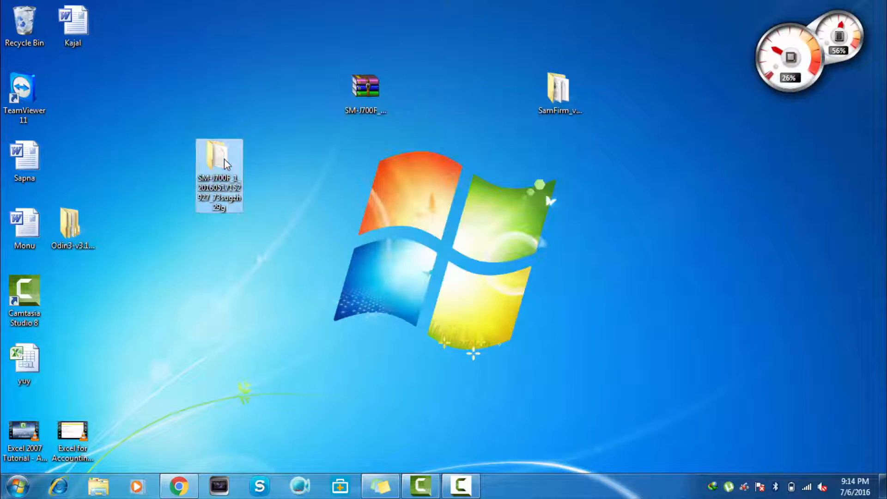
pyautogui.doubleClick(219, 170)
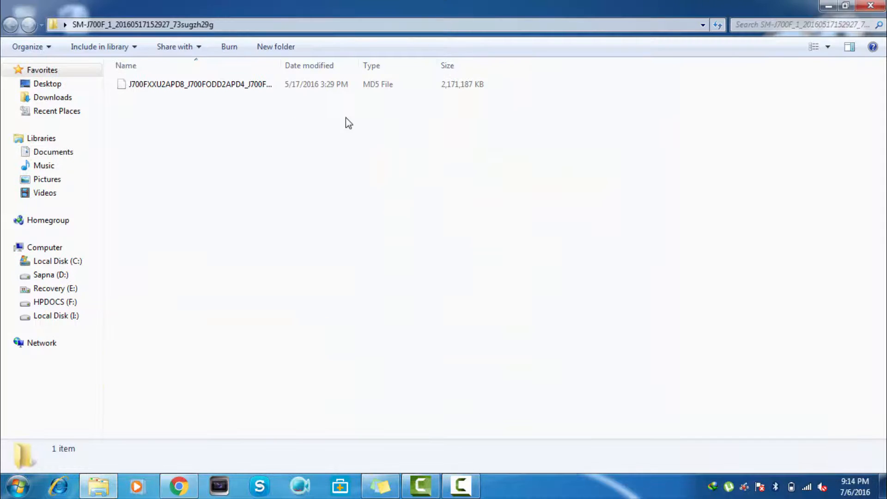